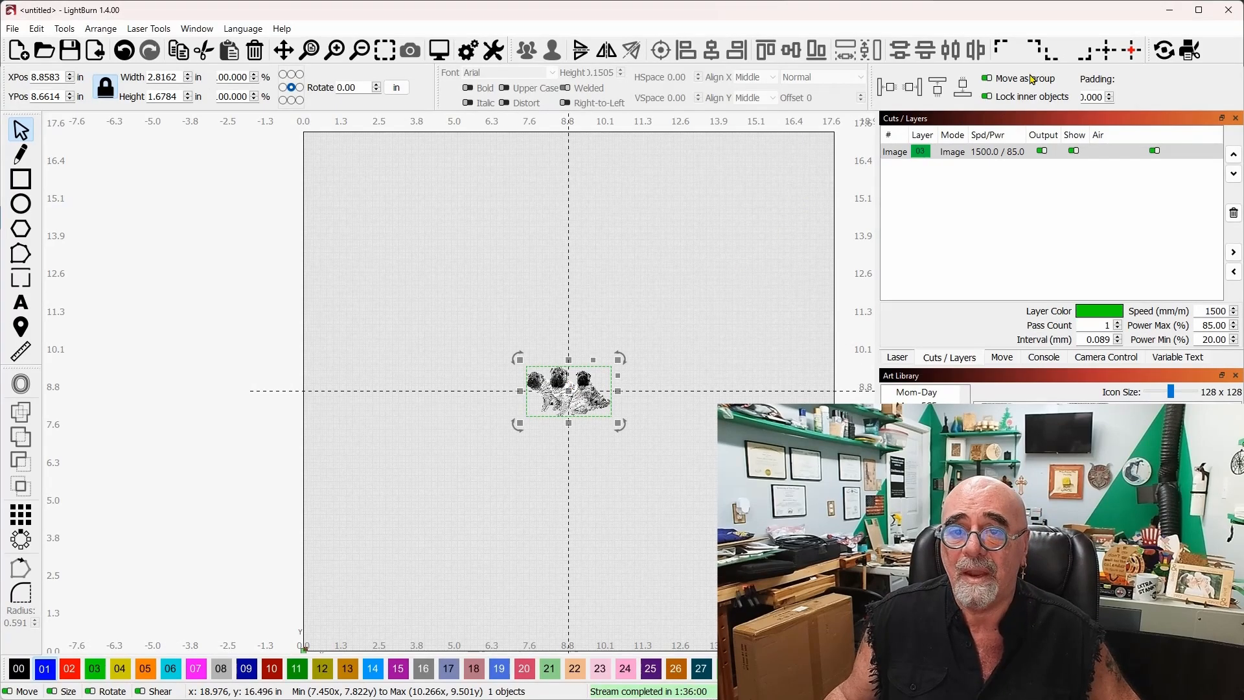
Drag the dog image to the top-left corner of the work area and select the Image layer
left_click_drag(568, 393, 346, 156)
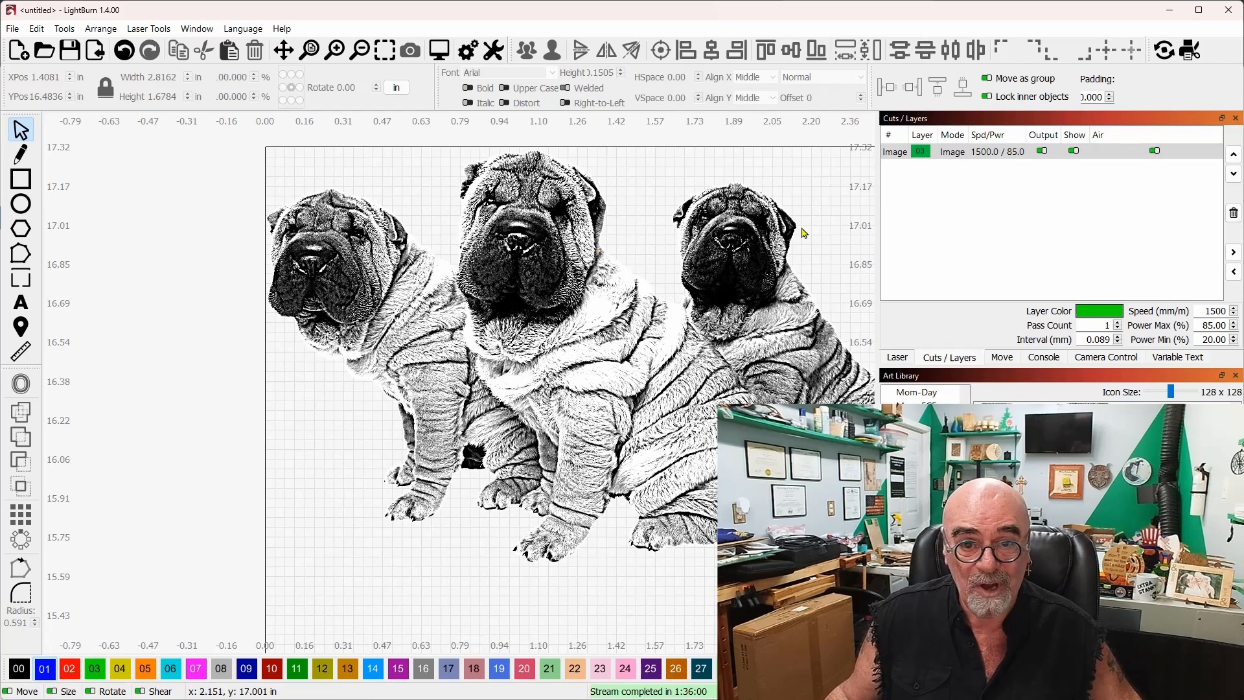
left_click(894, 152)
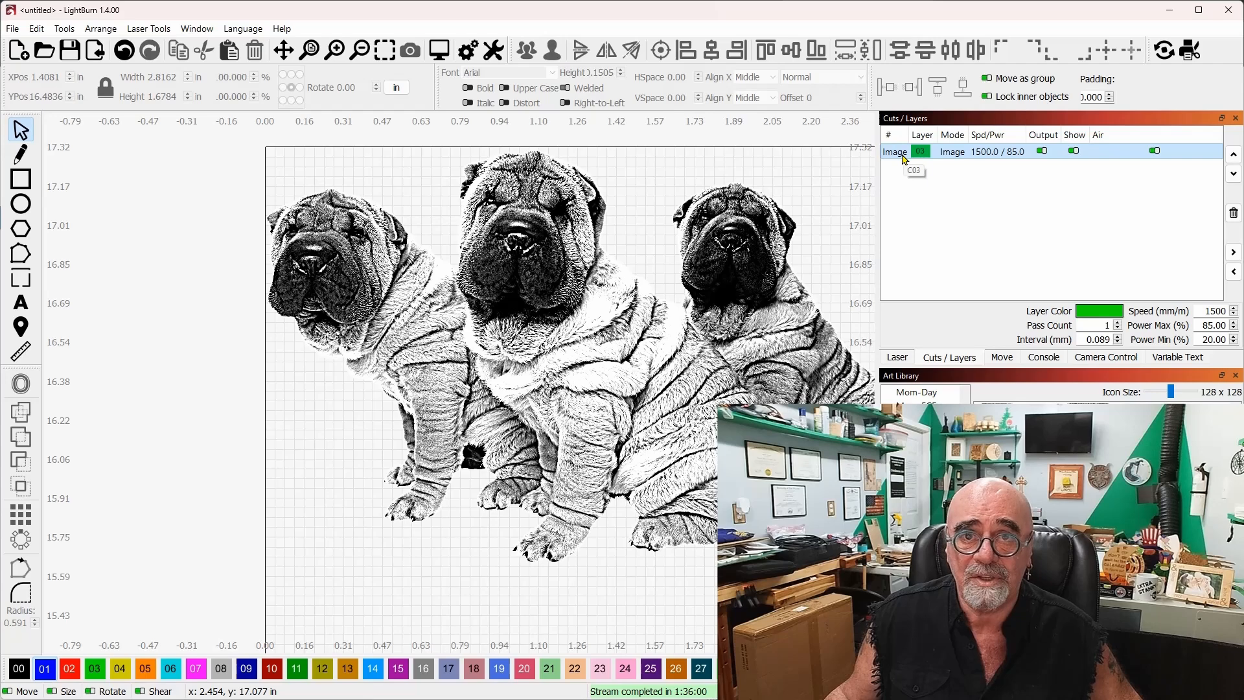
double_click(919, 152)
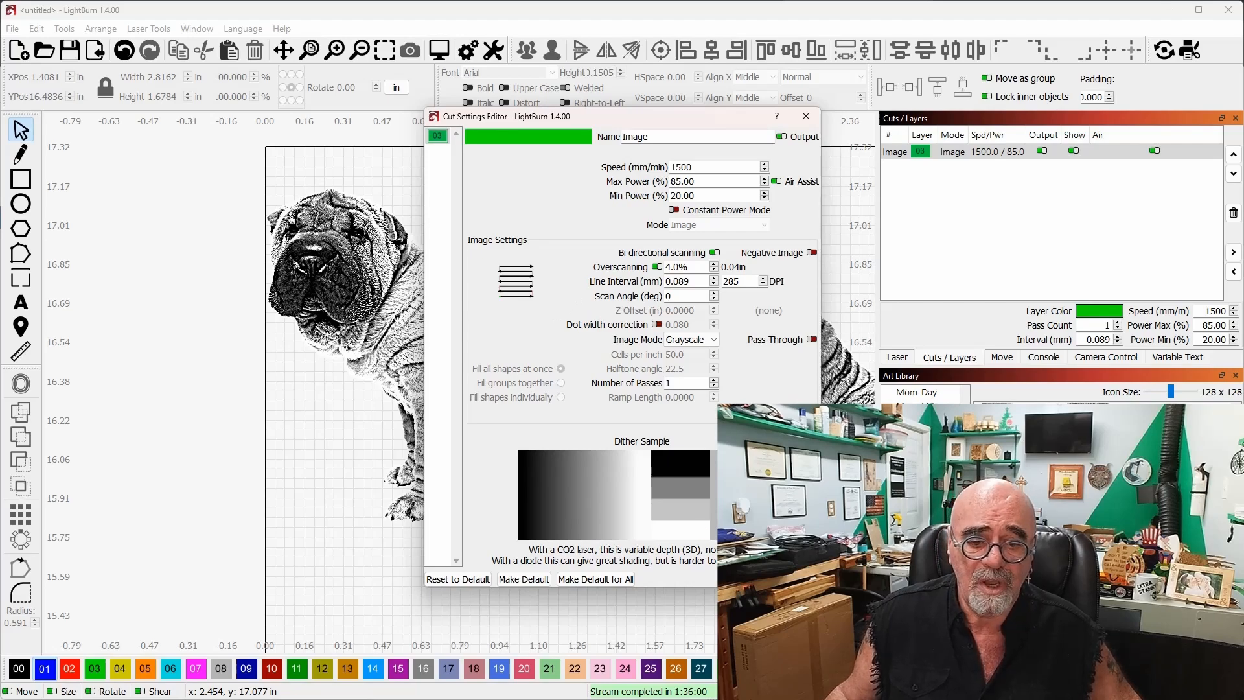
left_click(805, 116)
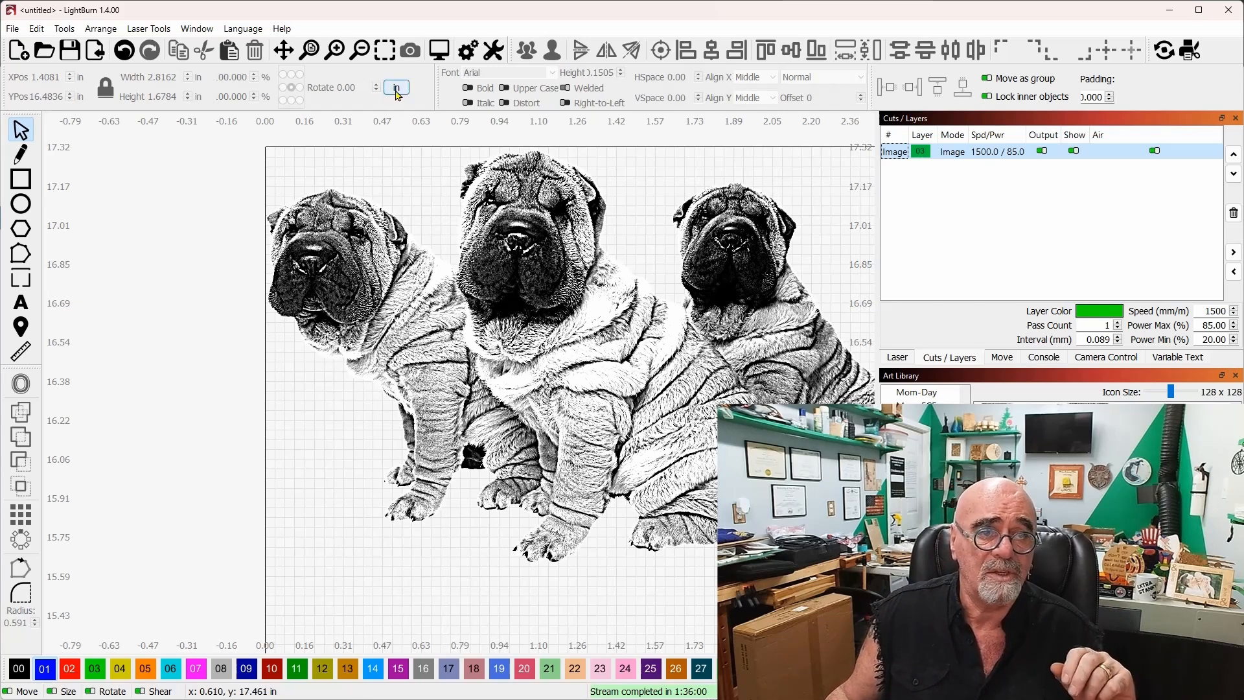
Switch workspace units from inches to millimetres and check the Display & Units settings
left_click(396, 87)
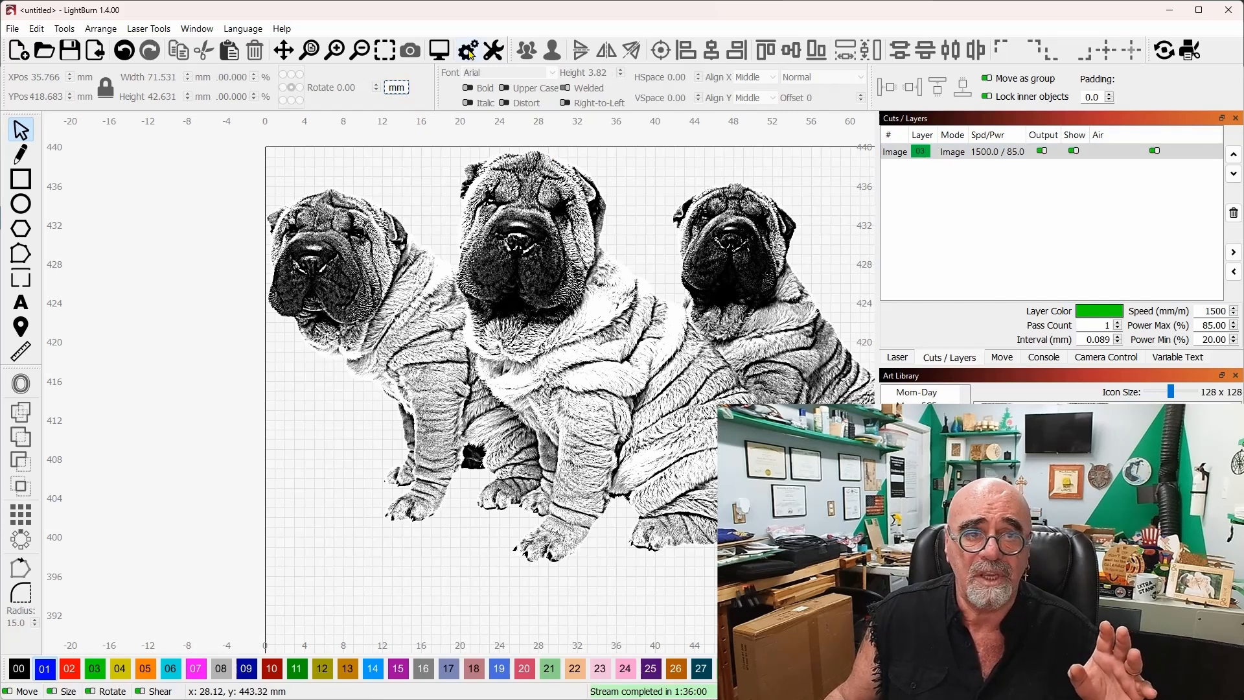
left_click(466, 50)
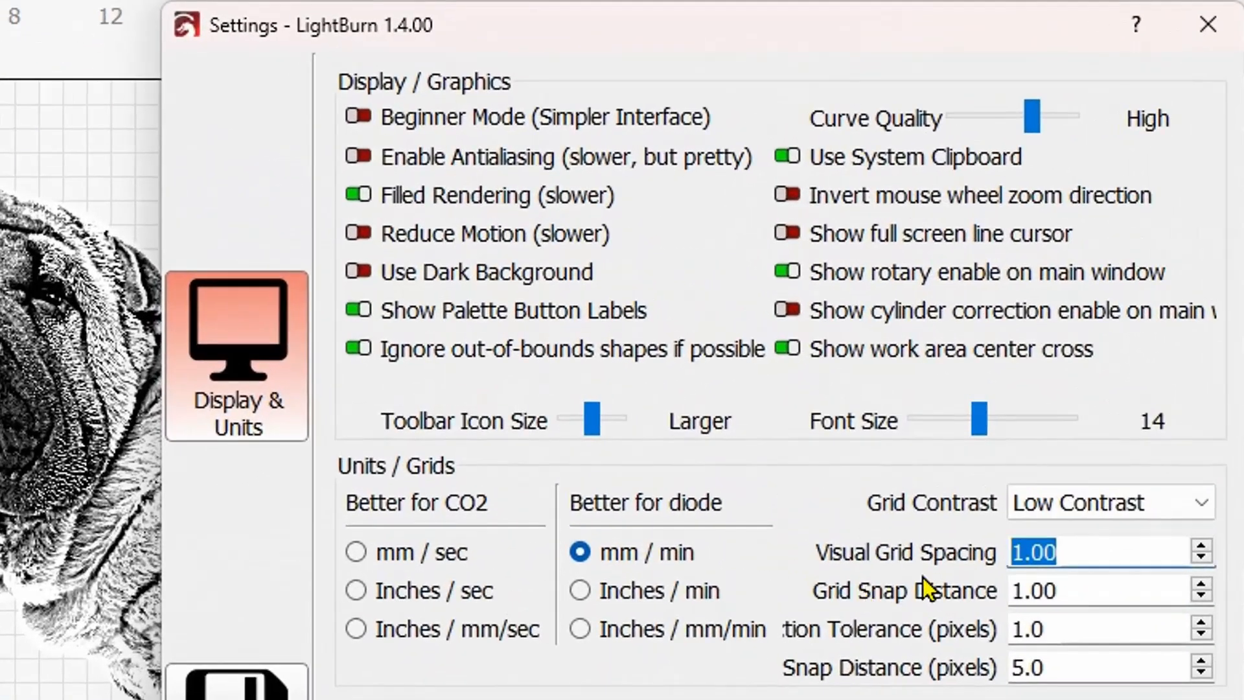
mouse_move(964, 585)
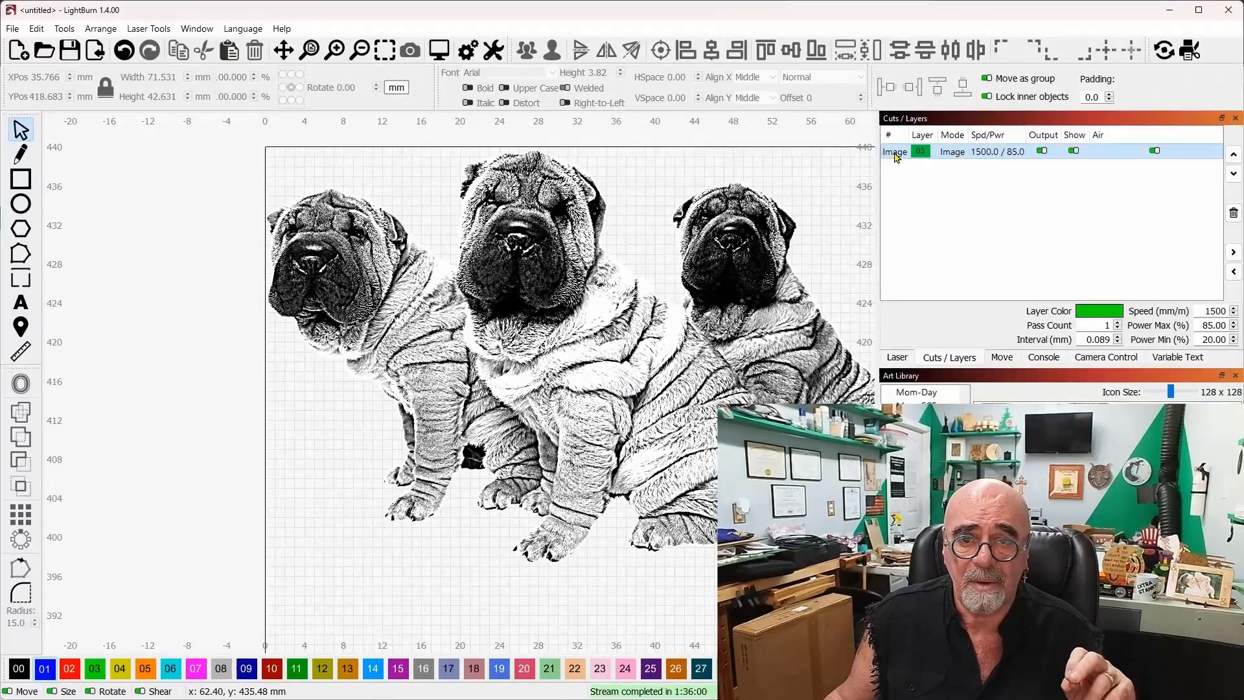
double_click(951, 152)
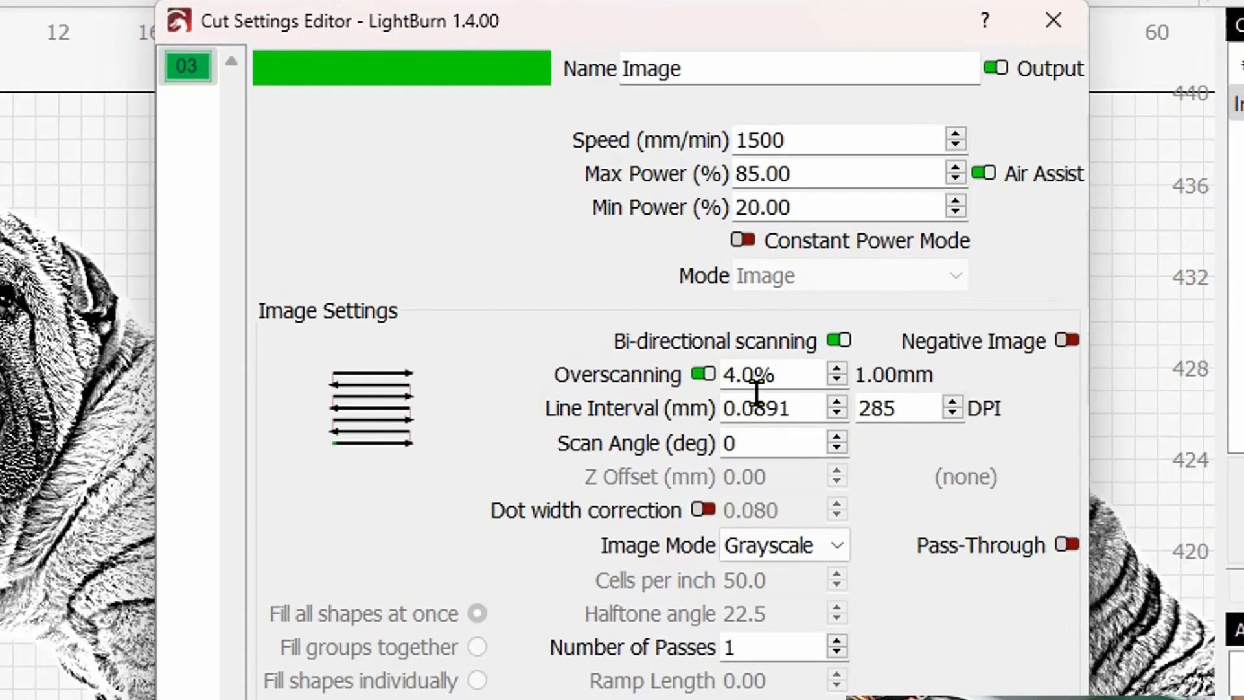
triple_click(766, 374)
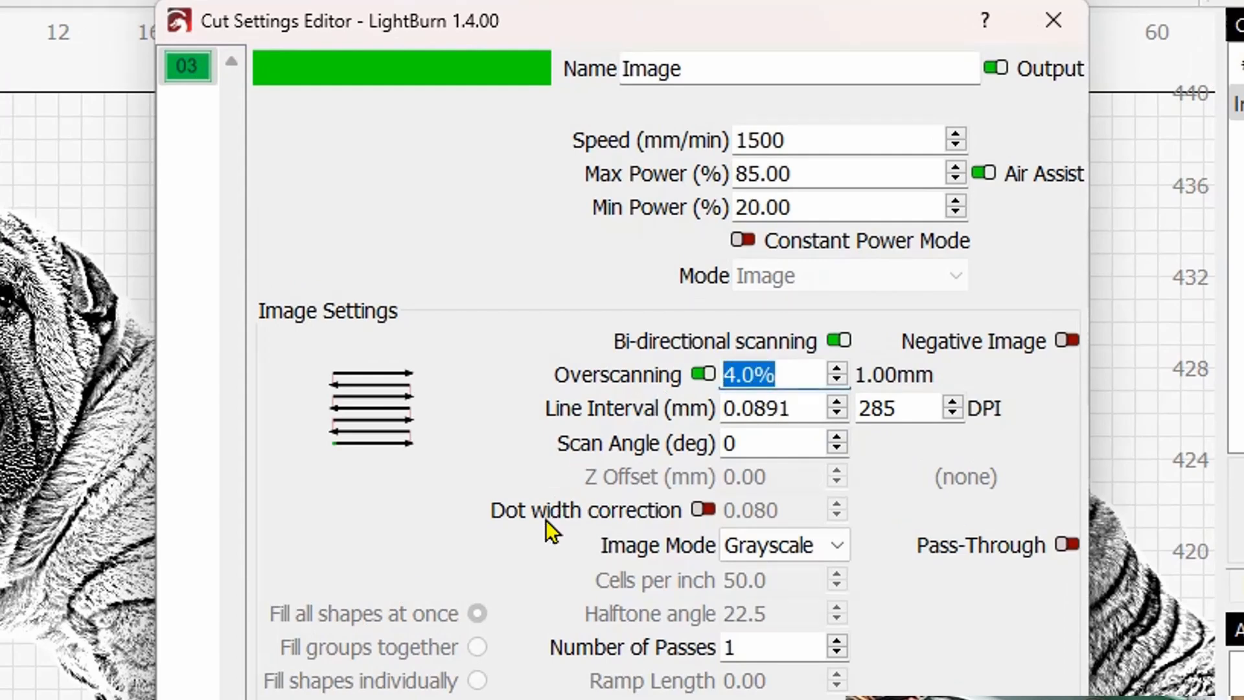
mouse_move(544, 578)
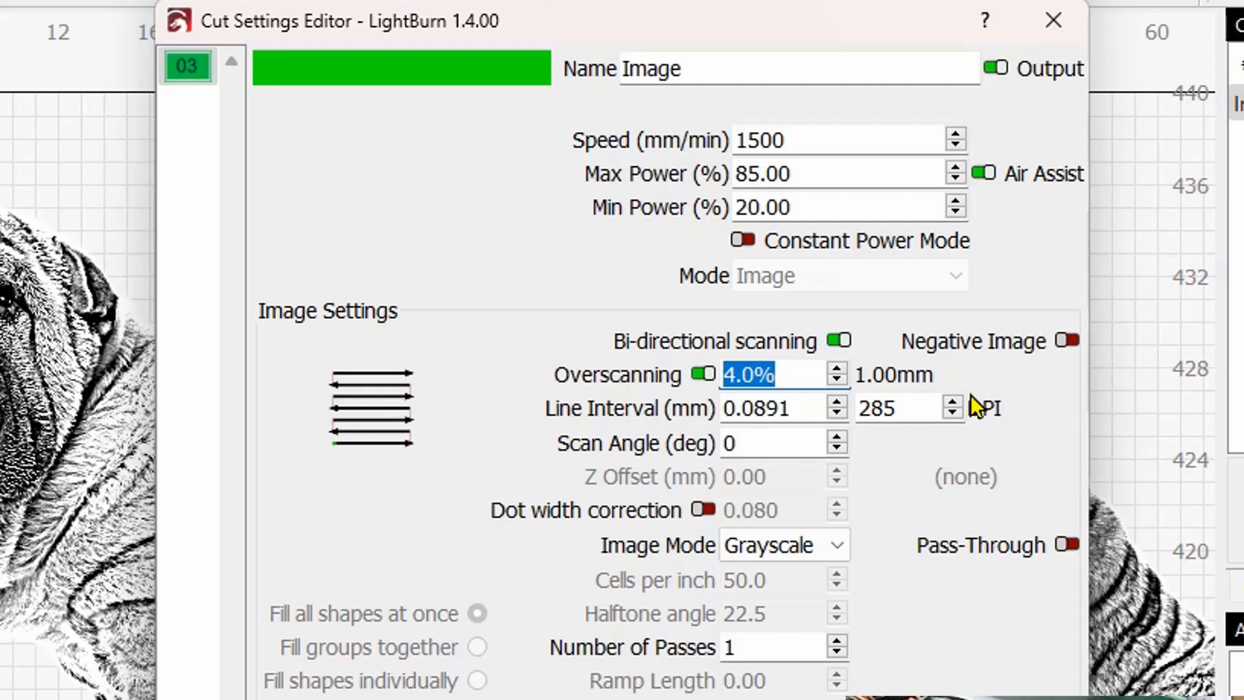
mouse_move(944, 388)
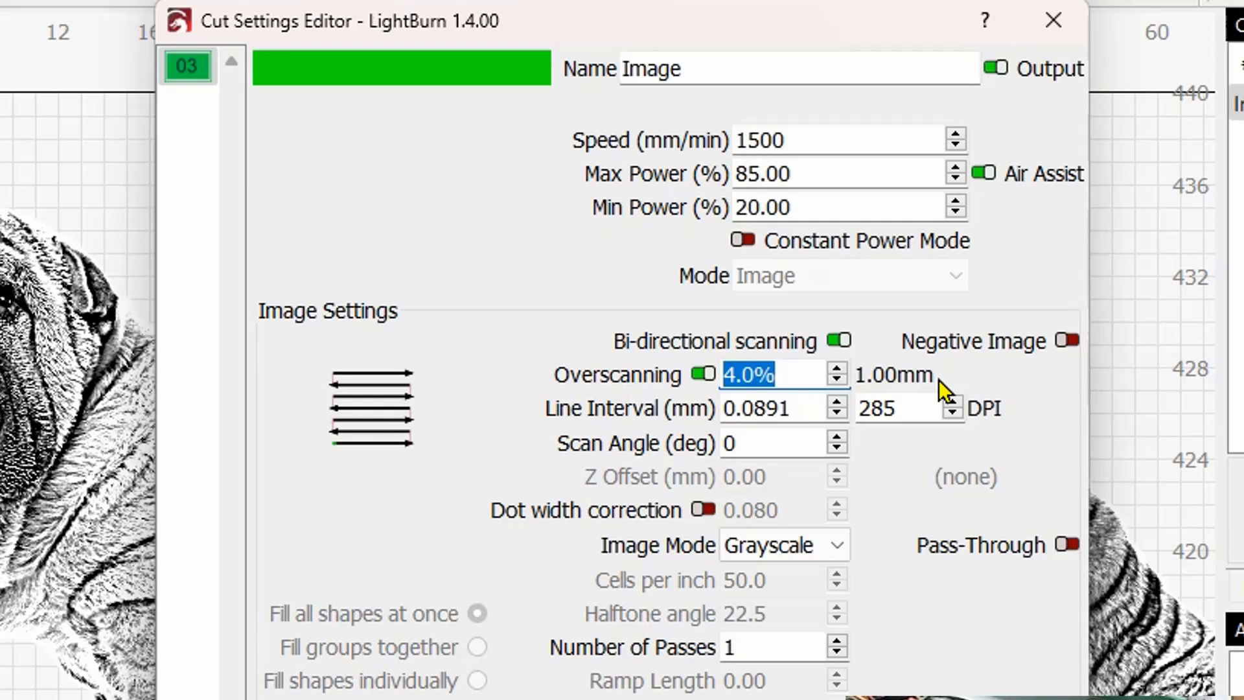
mouse_move(676, 472)
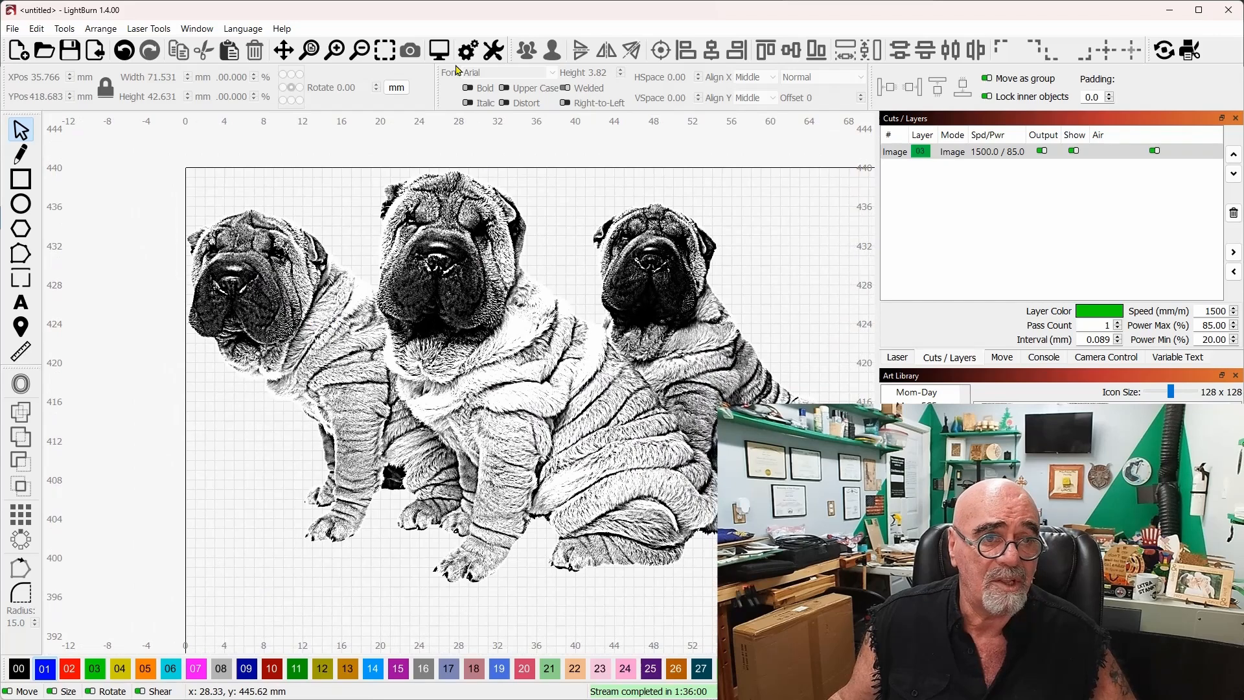
left_click(438, 49)
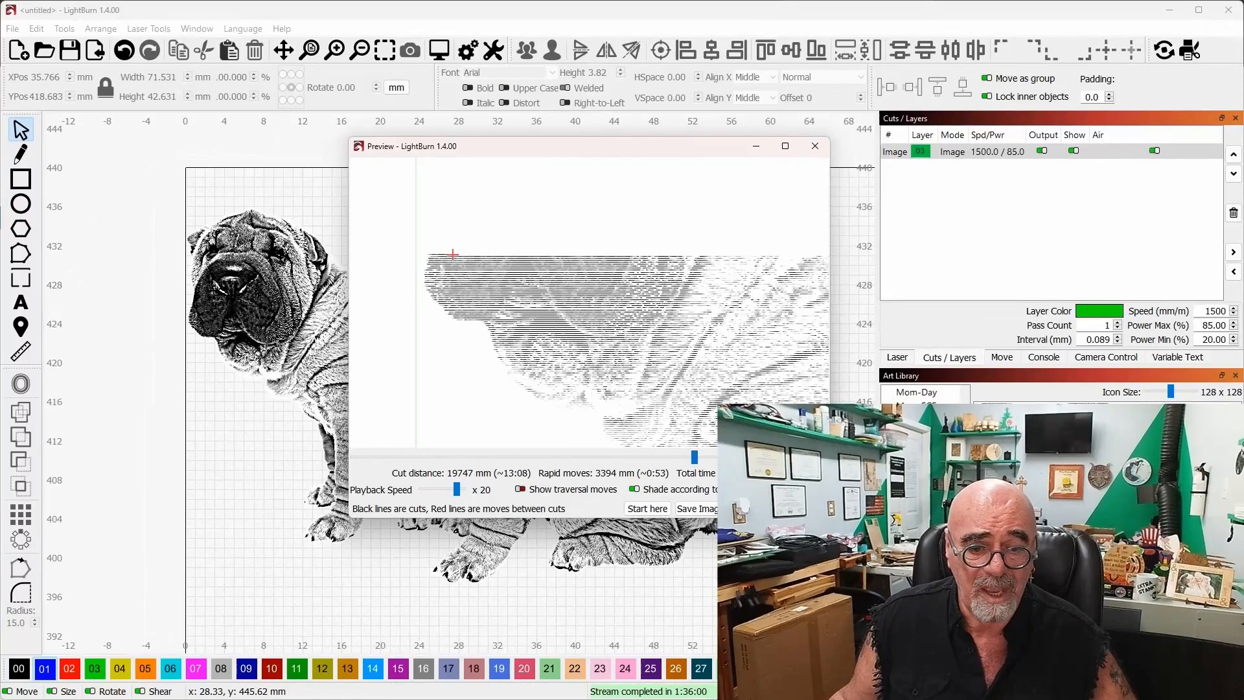
left_click(814, 145)
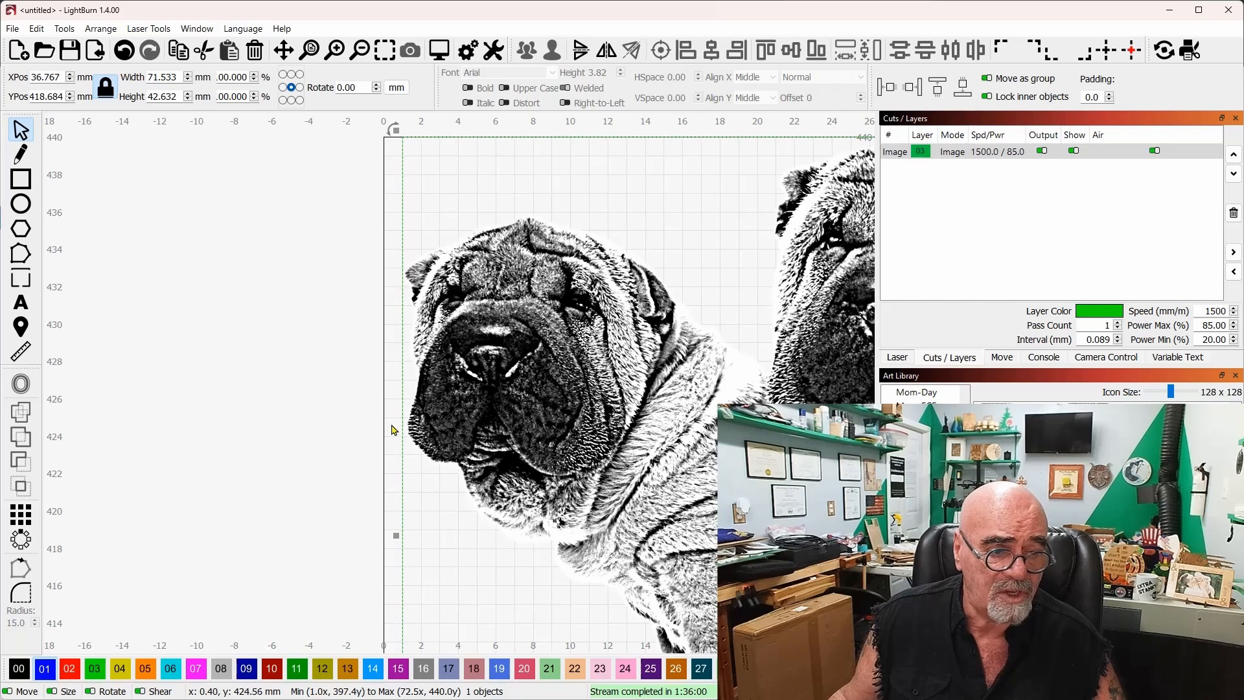
mouse_move(397, 424)
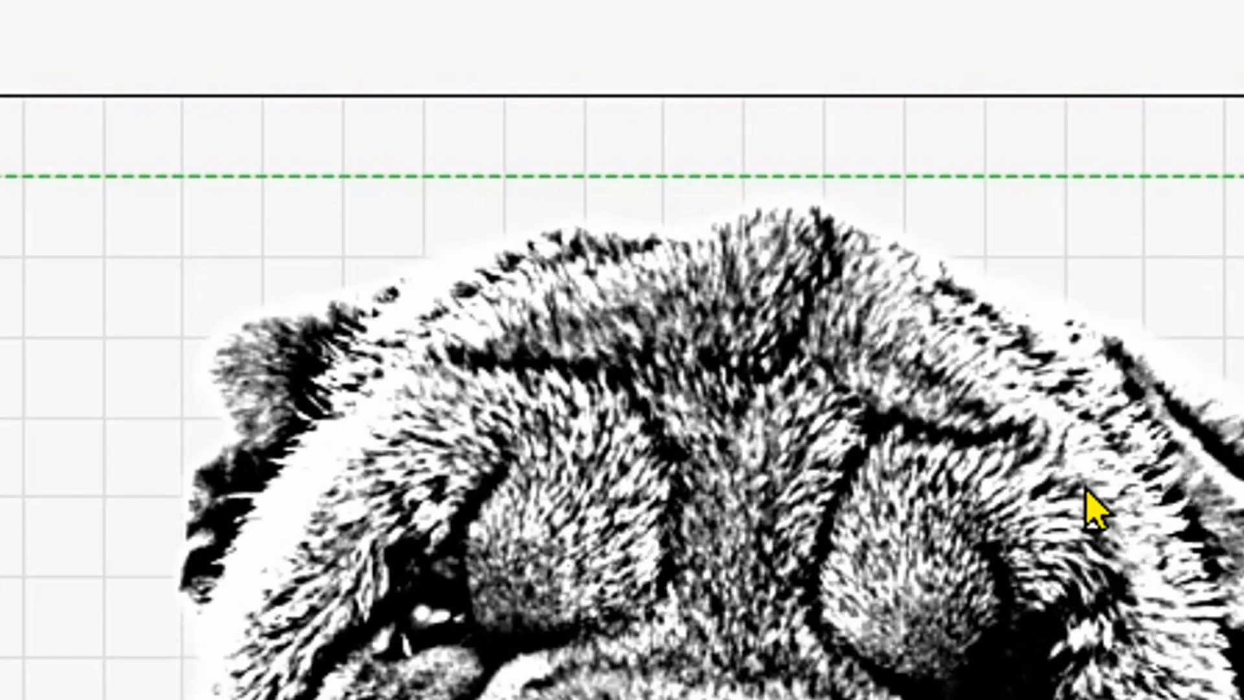
mouse_move(780, 248)
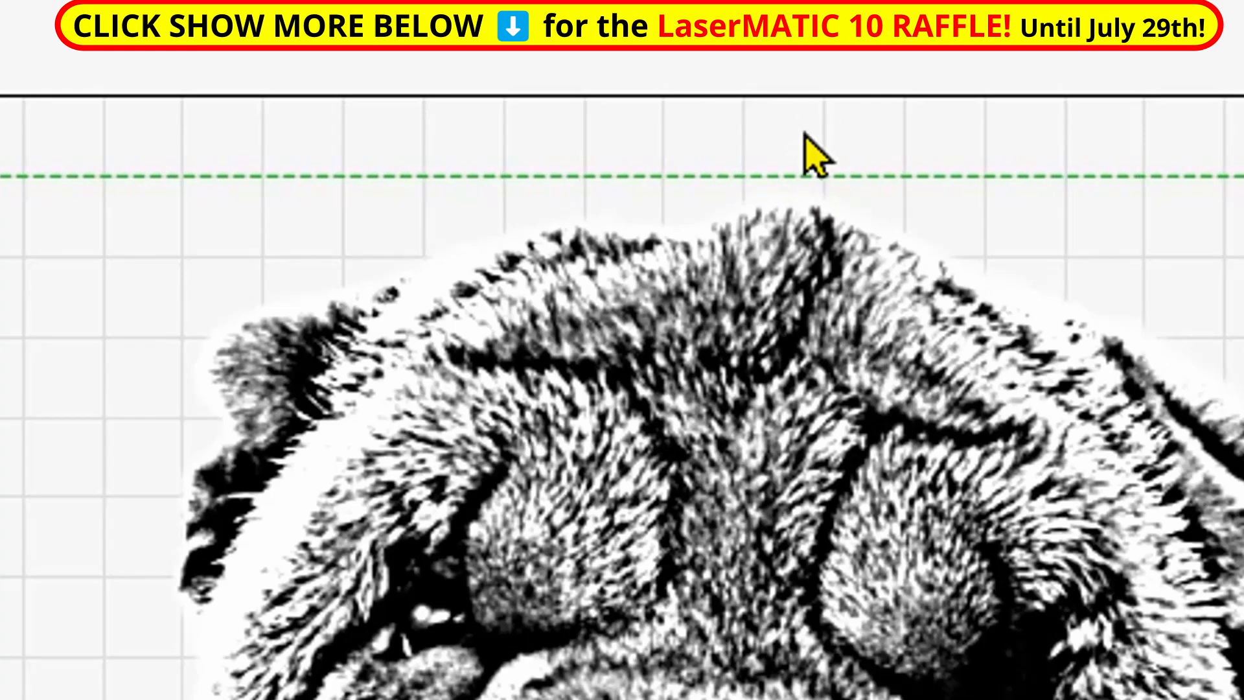
mouse_move(813, 237)
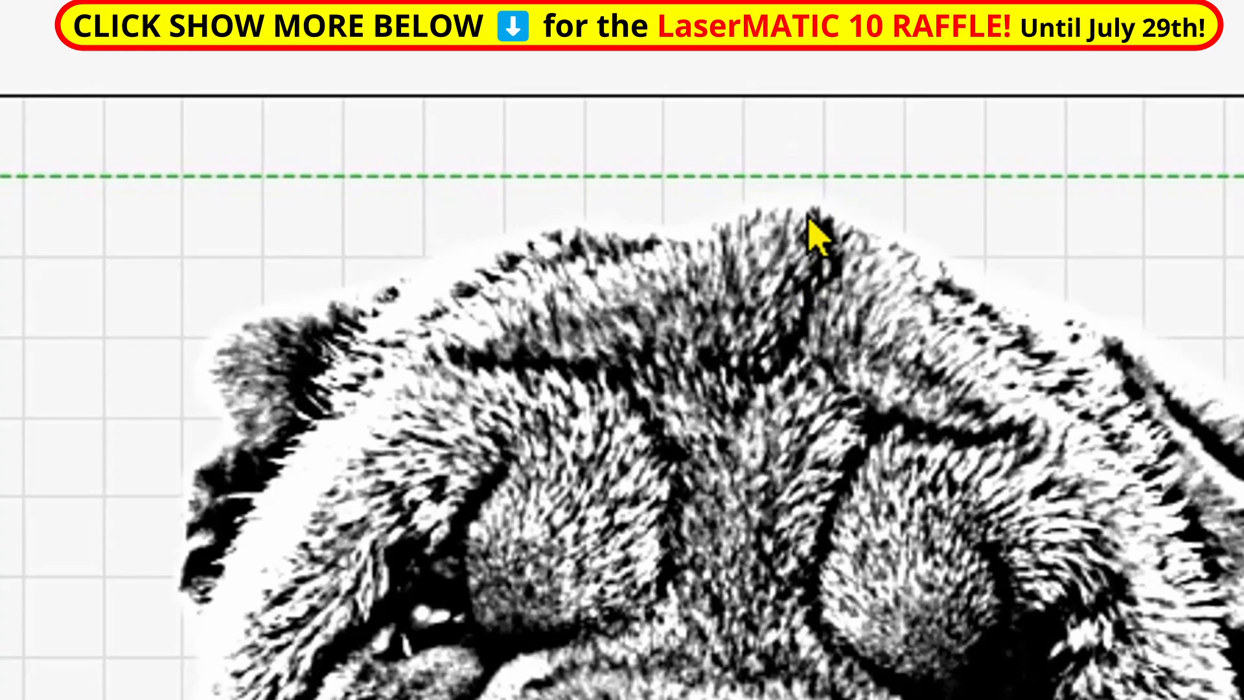